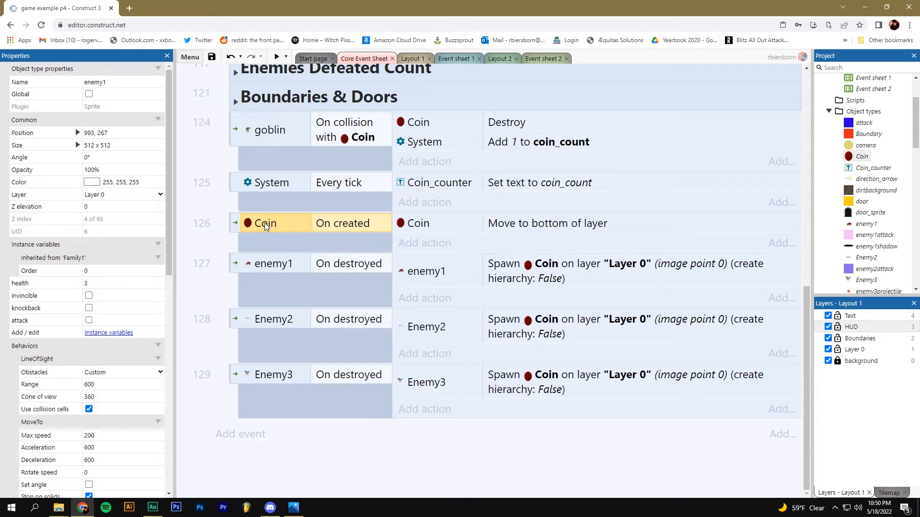
In Layout 1, move the goblin left beside the coin and nudge the top enemy1 sprite
left_click(412, 59)
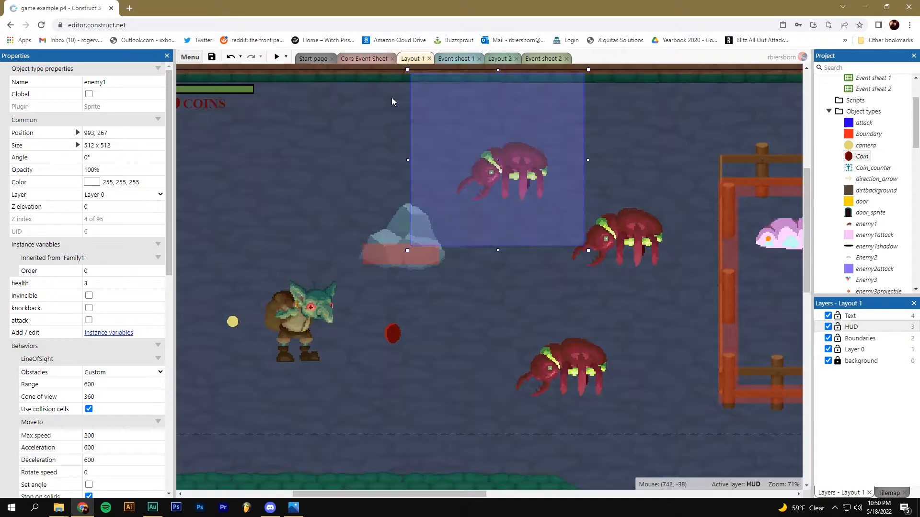
left_click(405, 310)
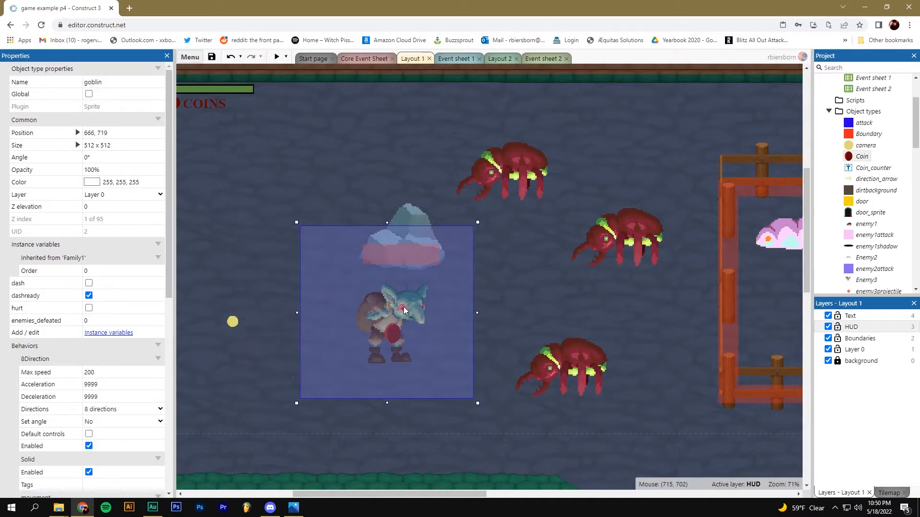
left_click_drag(387, 311, 308, 307)
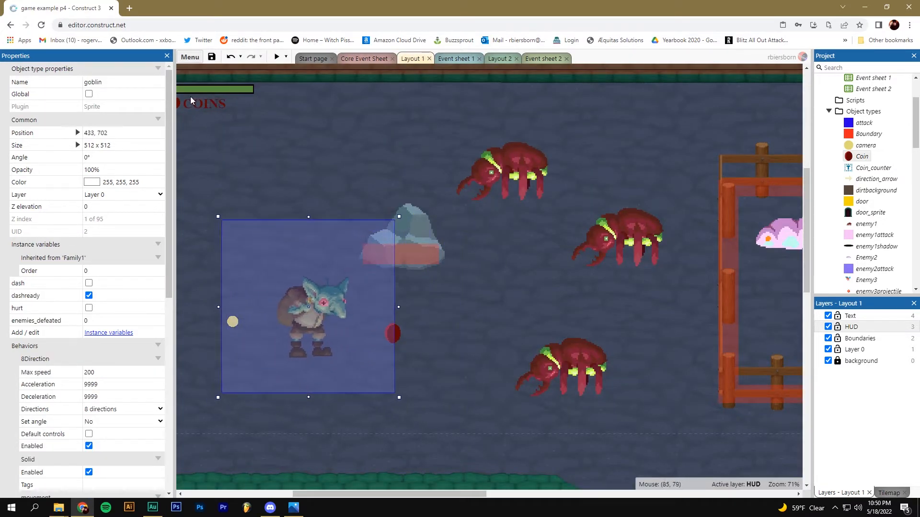
mouse_move(192, 114)
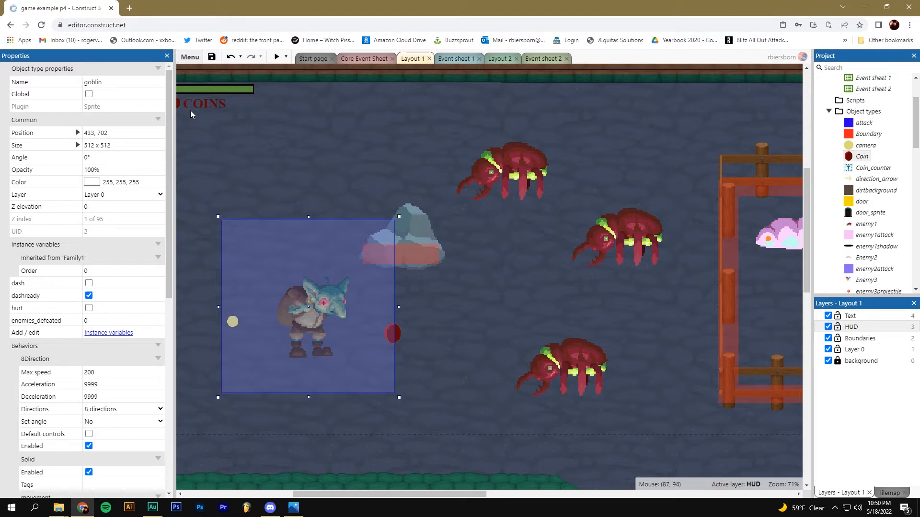
mouse_move(366, 59)
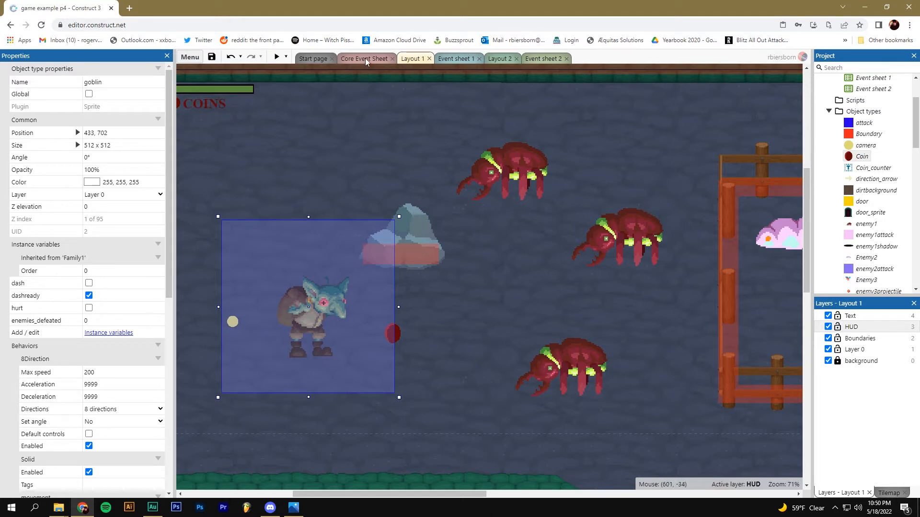
left_click(516, 172)
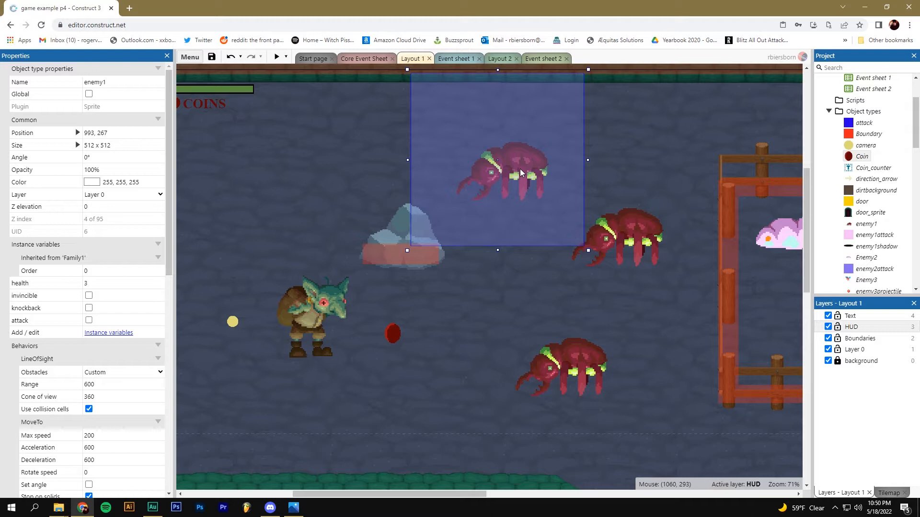
mouse_move(522, 173)
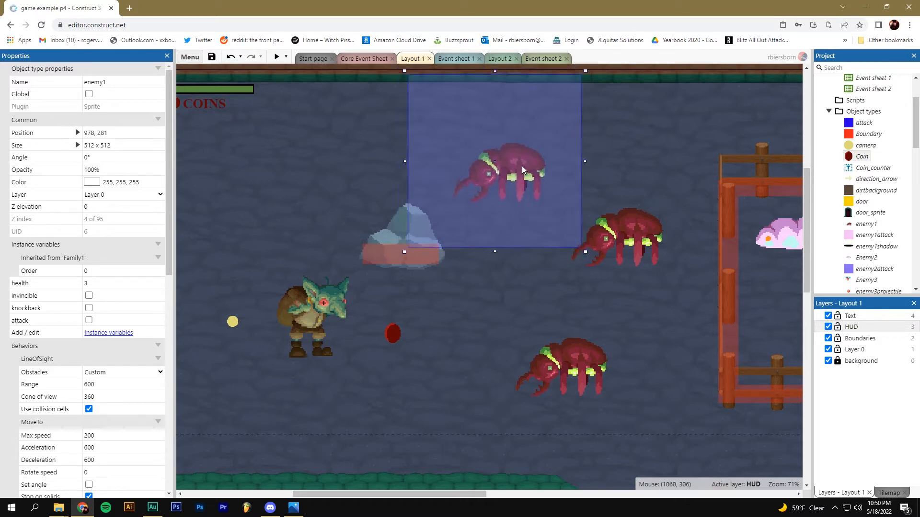
left_click_drag(522, 170, 526, 163)
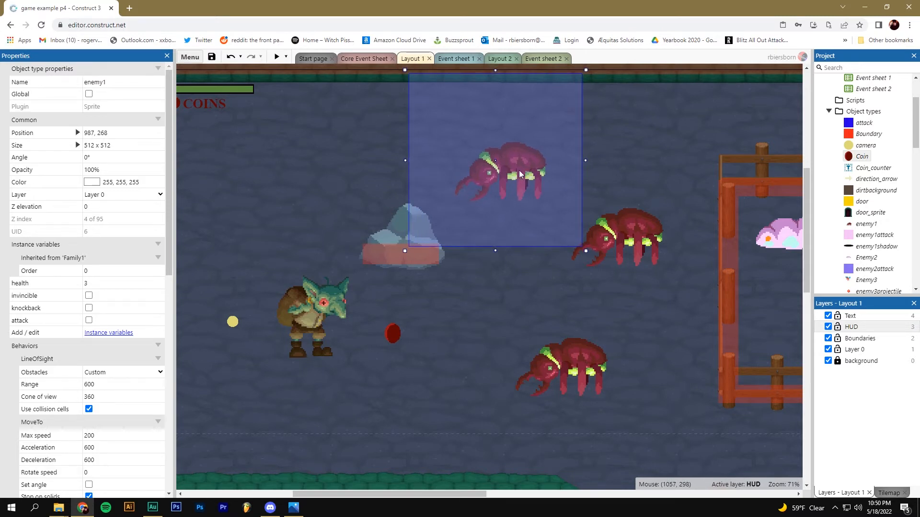
mouse_move(113, 336)
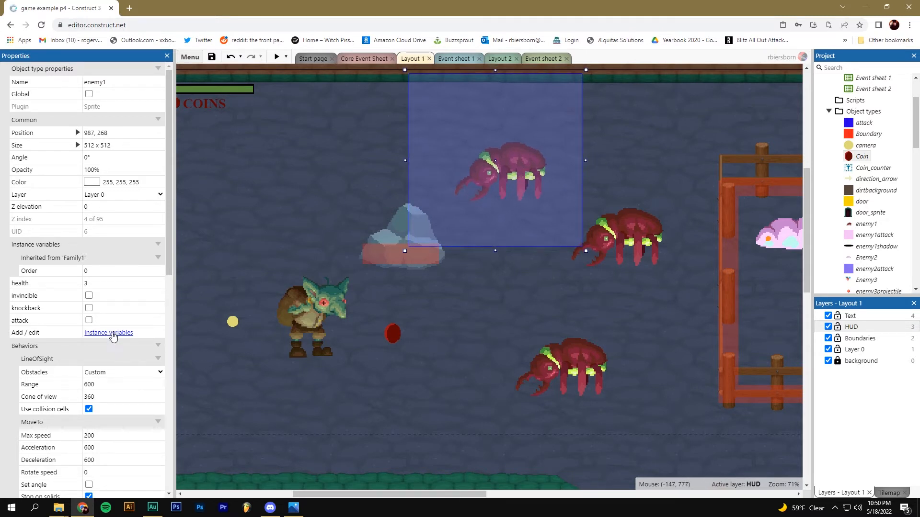
Add an enemy1 Number instance variable named item_drop with initial value 0
left_click(108, 333)
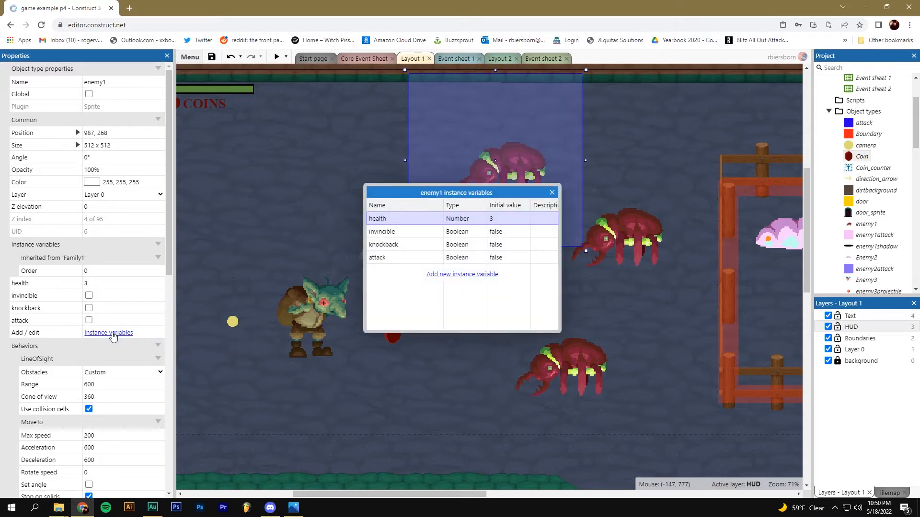
left_click(462, 274)
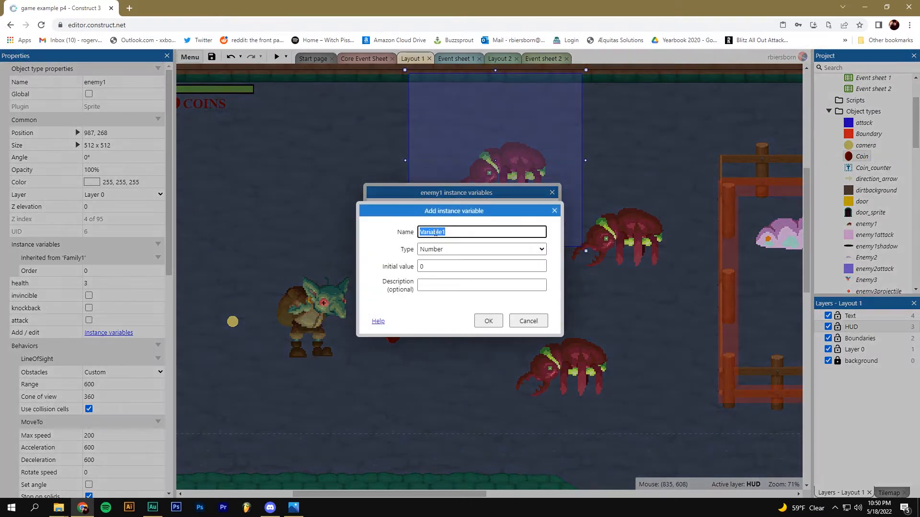
type("item_id")
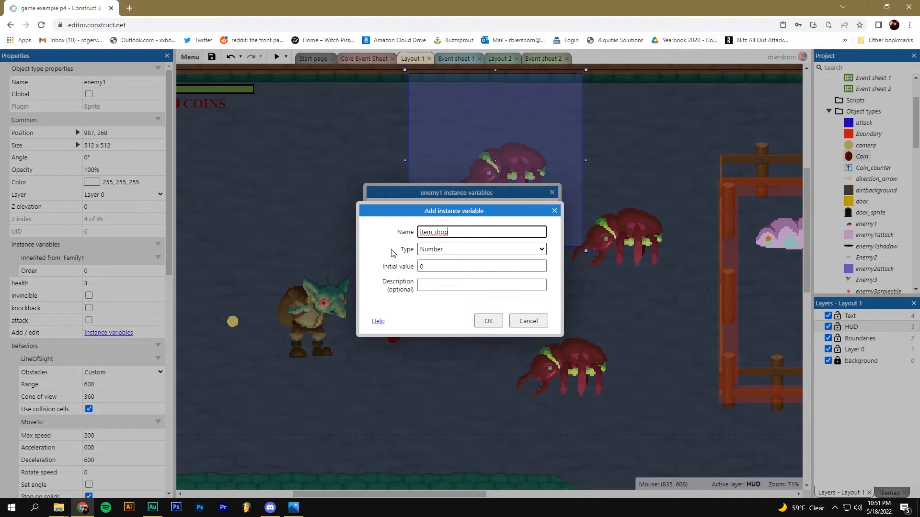
left_click(481, 266)
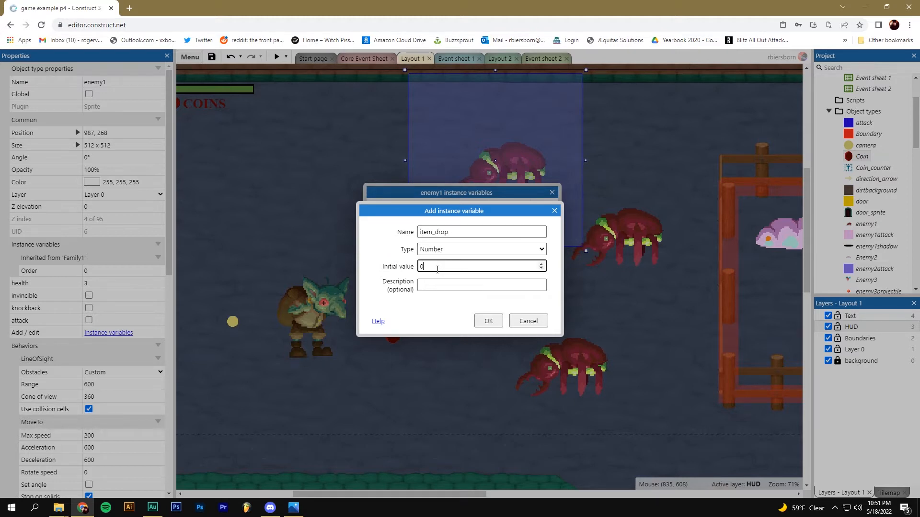
mouse_move(434, 302)
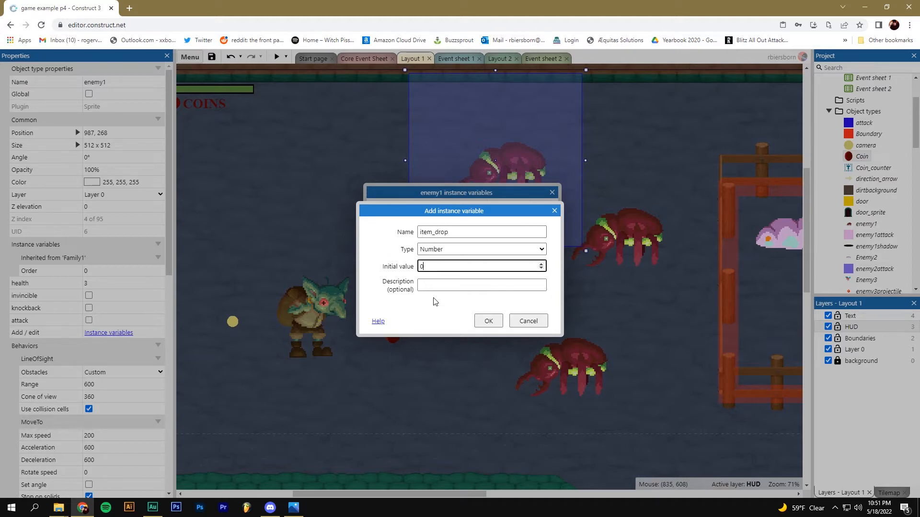
left_click(488, 321)
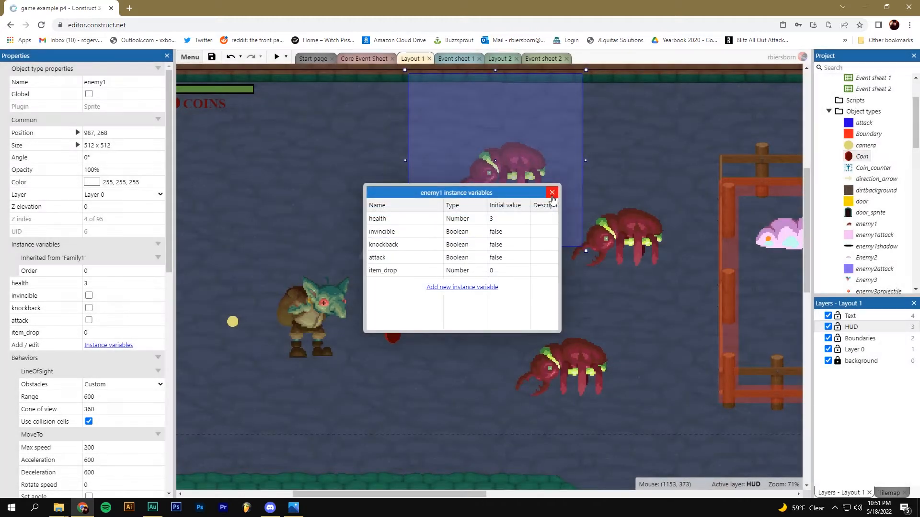
Close the variables list and select the Enemy2 destroyed event and enemy1's spawn Coin action
left_click(552, 192)
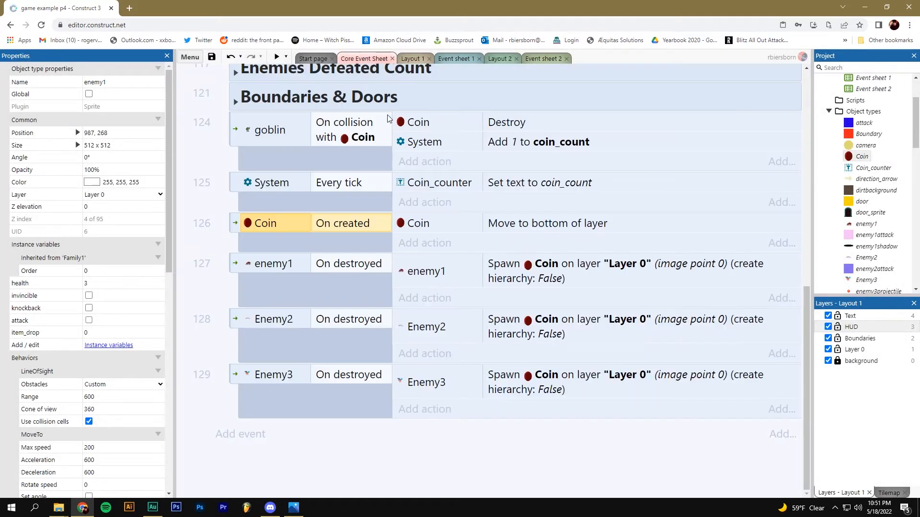
mouse_move(429, 182)
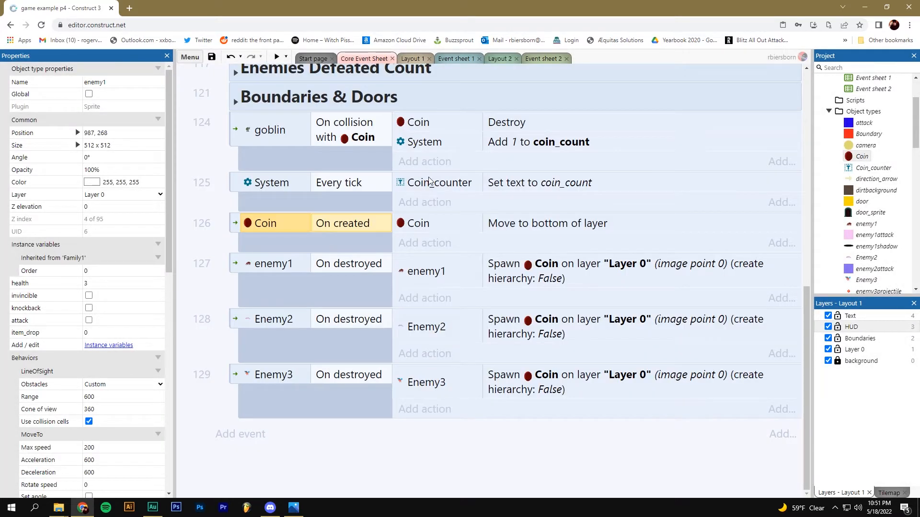
left_click(273, 319)
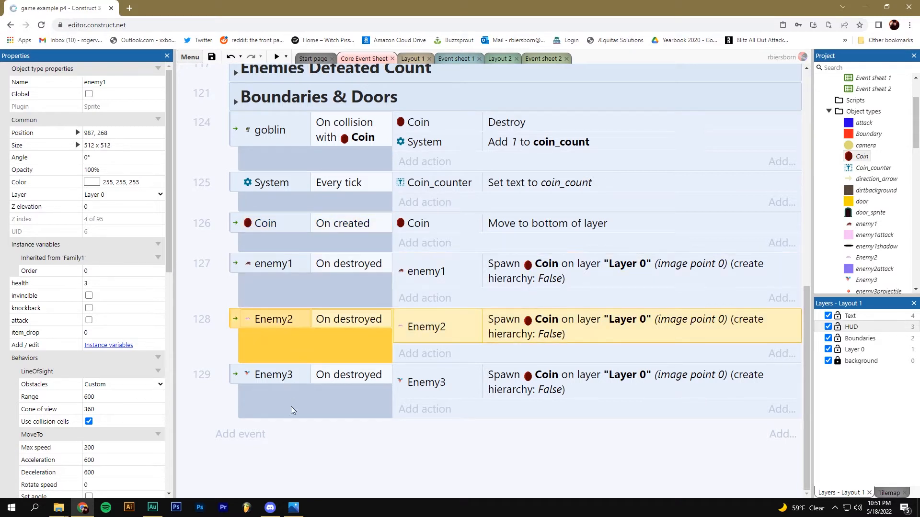
left_click(273, 375)
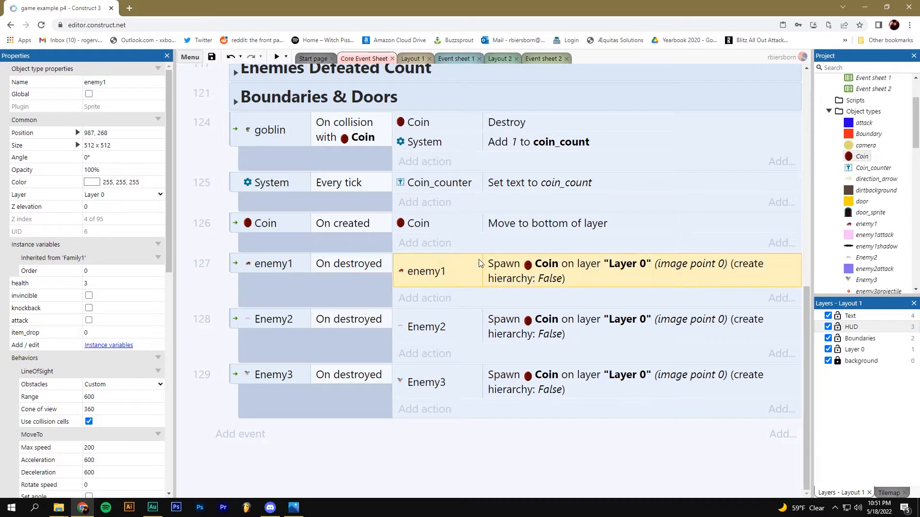
mouse_move(539, 268)
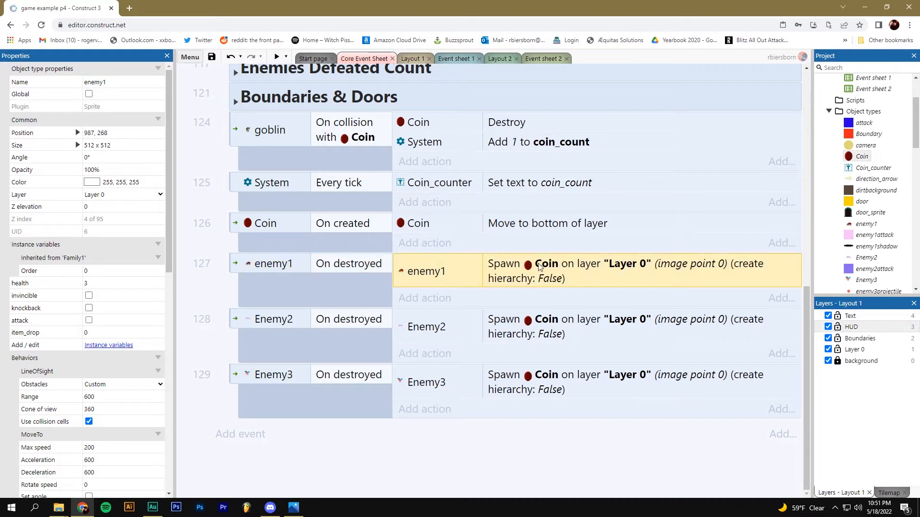
mouse_move(526, 277)
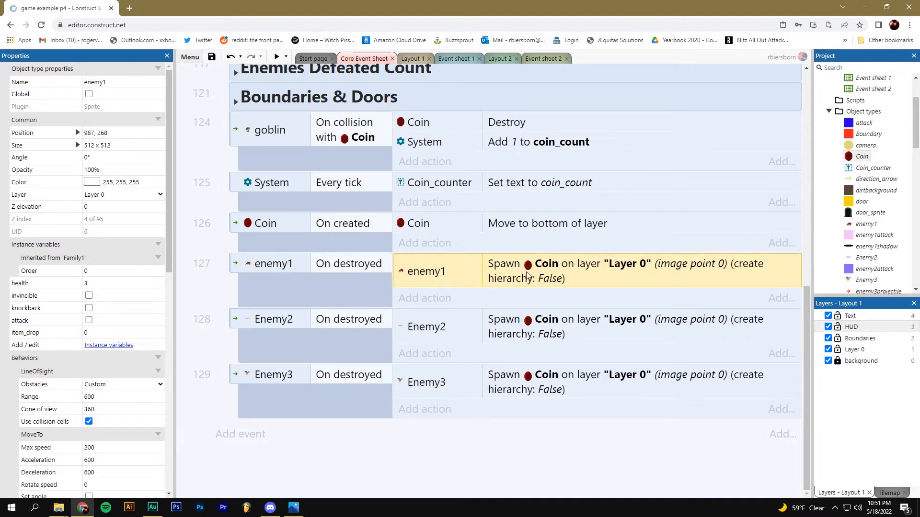
mouse_move(468, 271)
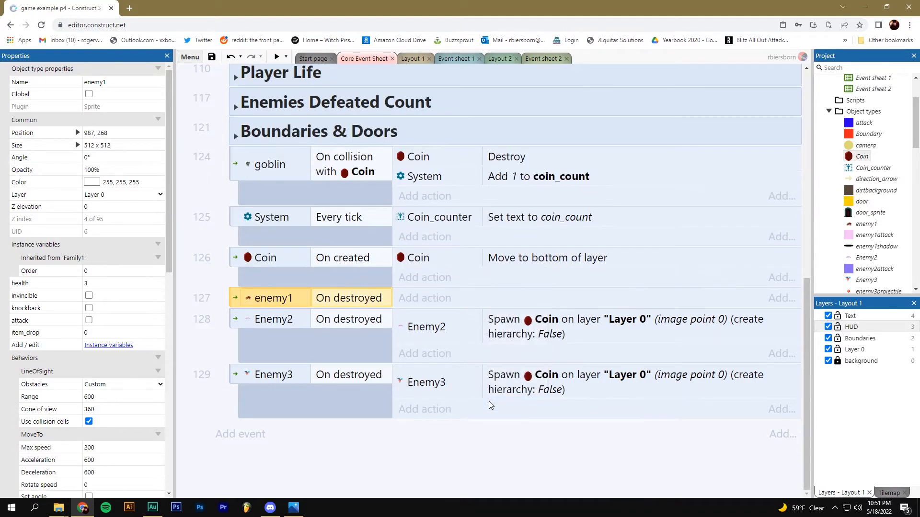
mouse_move(412, 303)
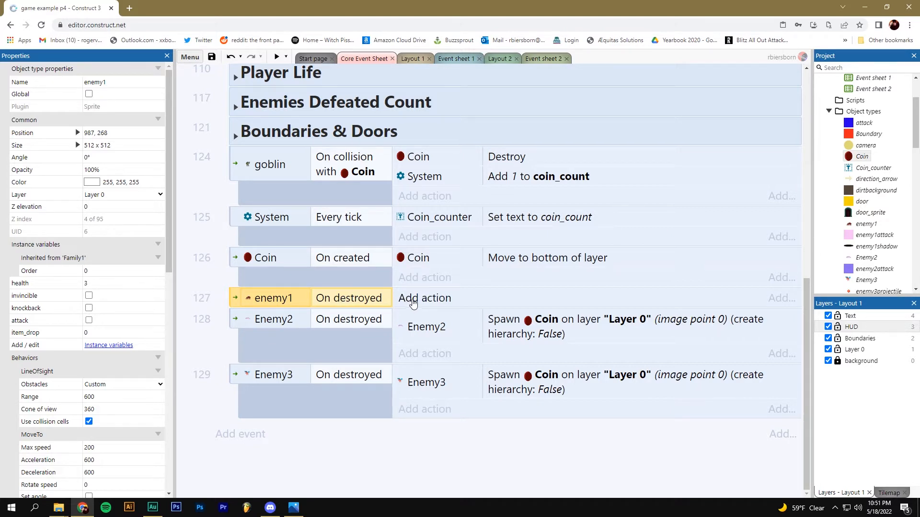
Add a Set value action setting enemy1's item_drop to choose(1,2)
left_click(425, 298)
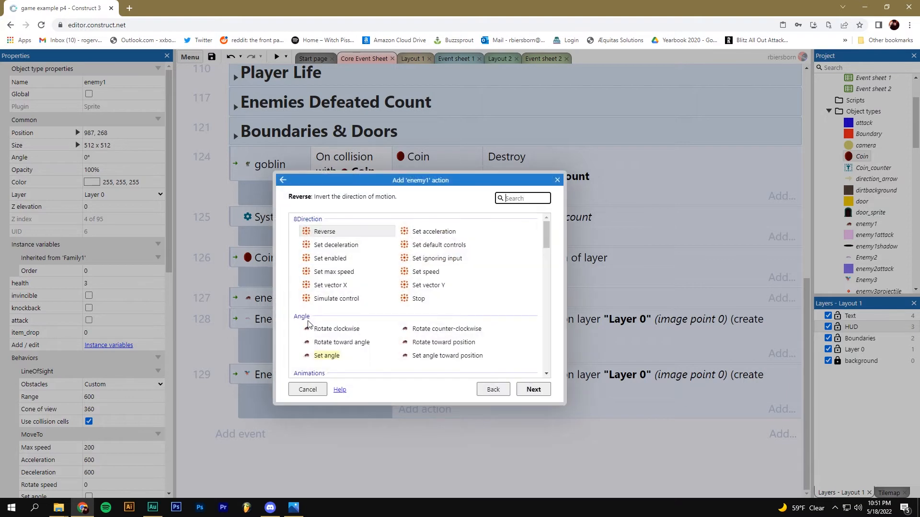
scroll("down", 3)
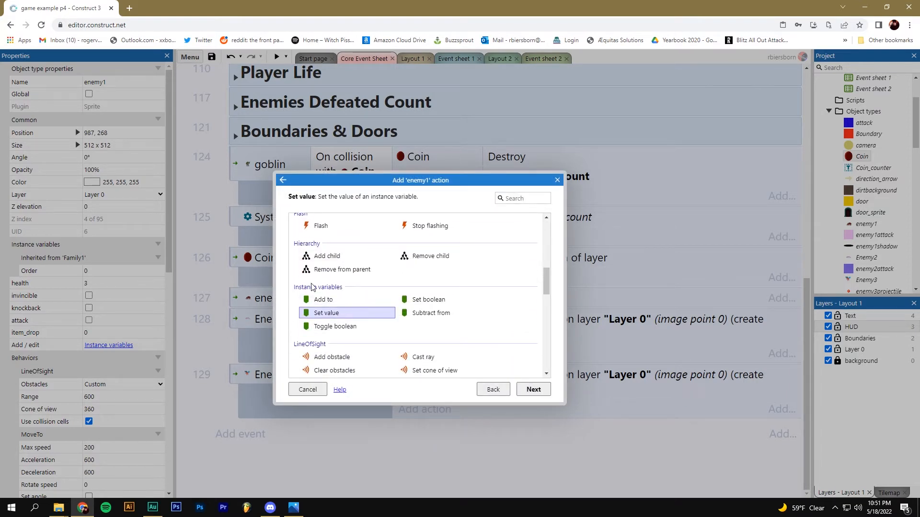
mouse_move(338, 324)
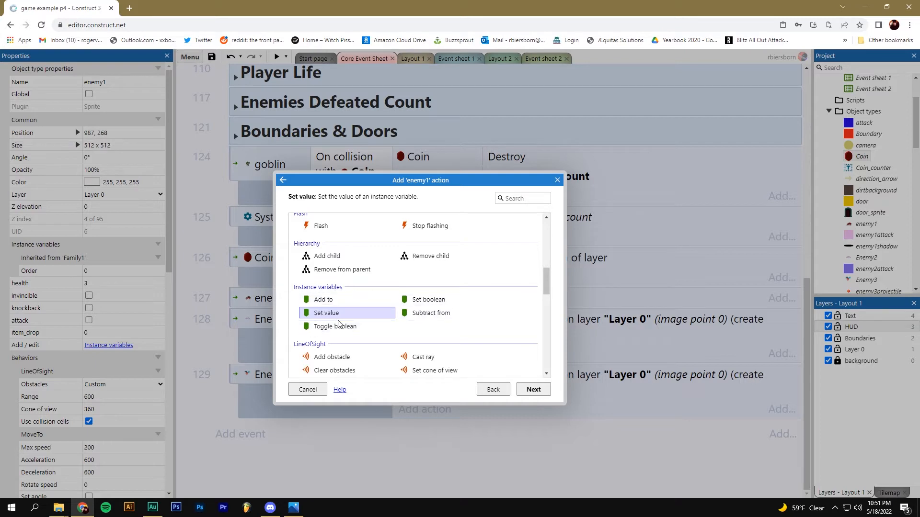
left_click(326, 312)
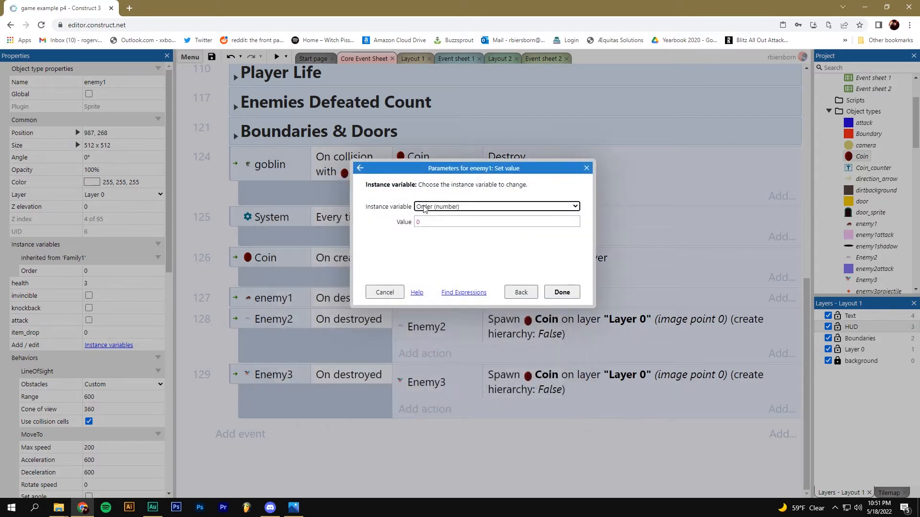
left_click(497, 207)
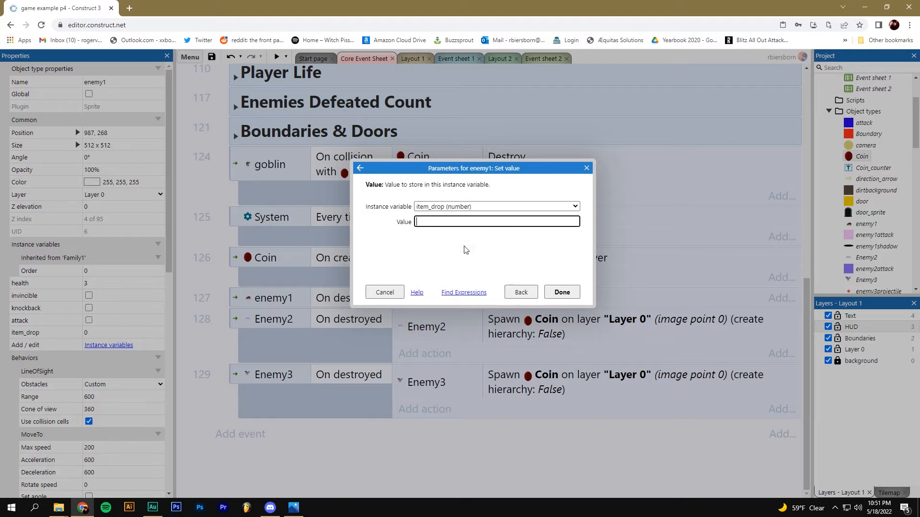
type("choose")
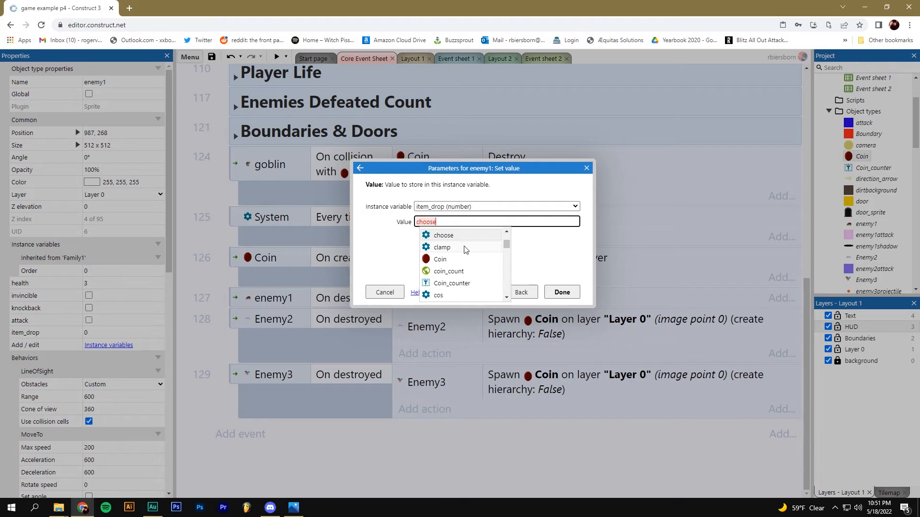
left_click(444, 235)
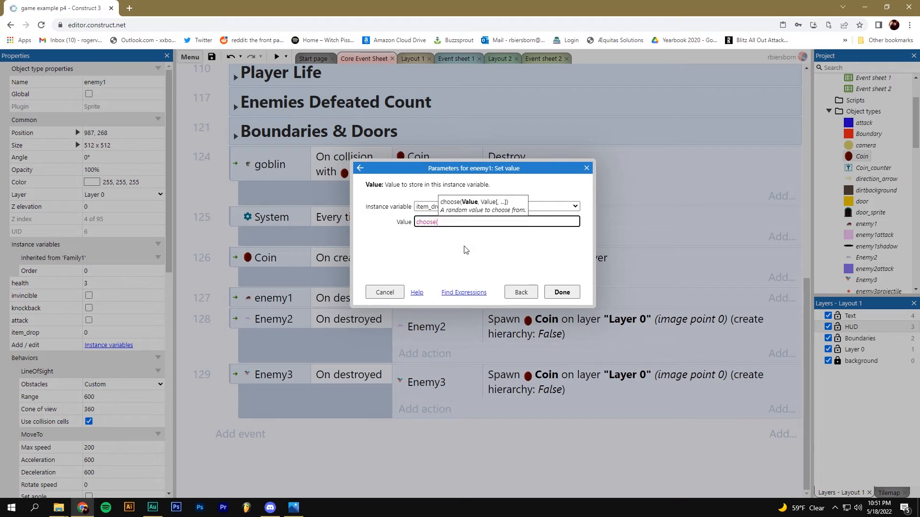
type("1,2")
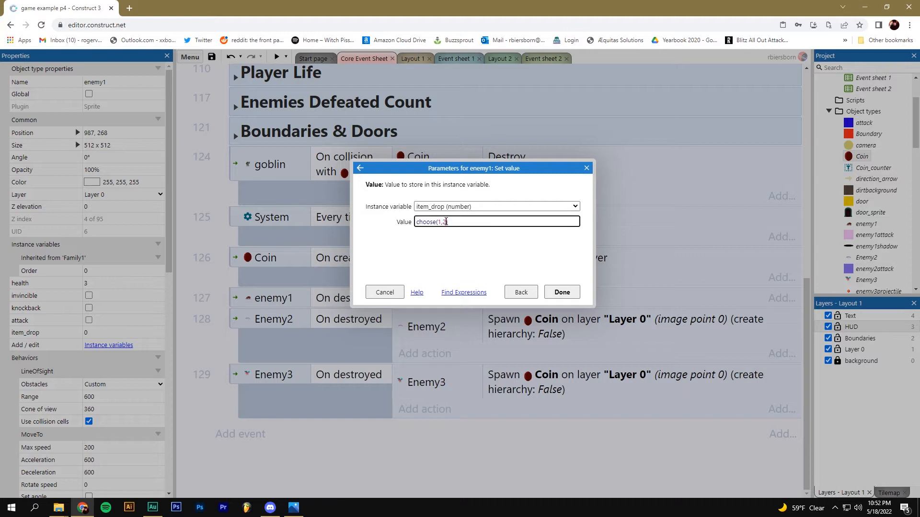
type(")")
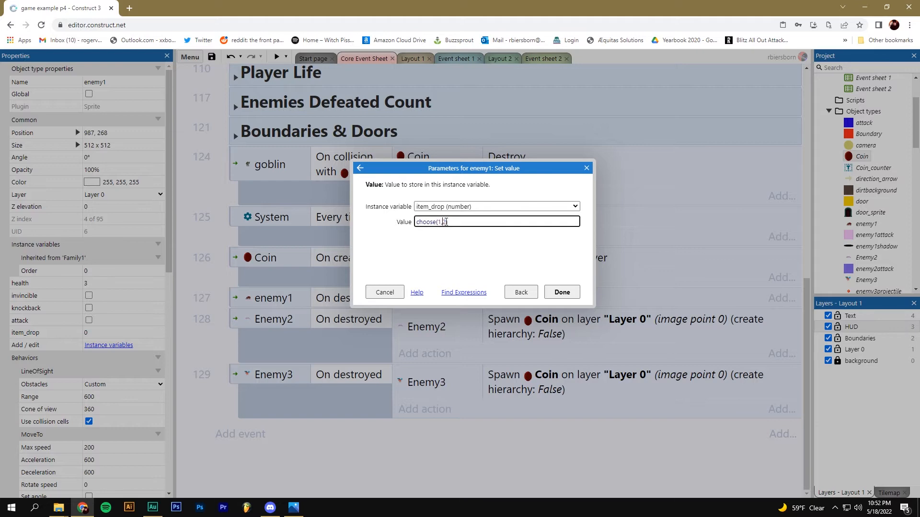
left_click(562, 292)
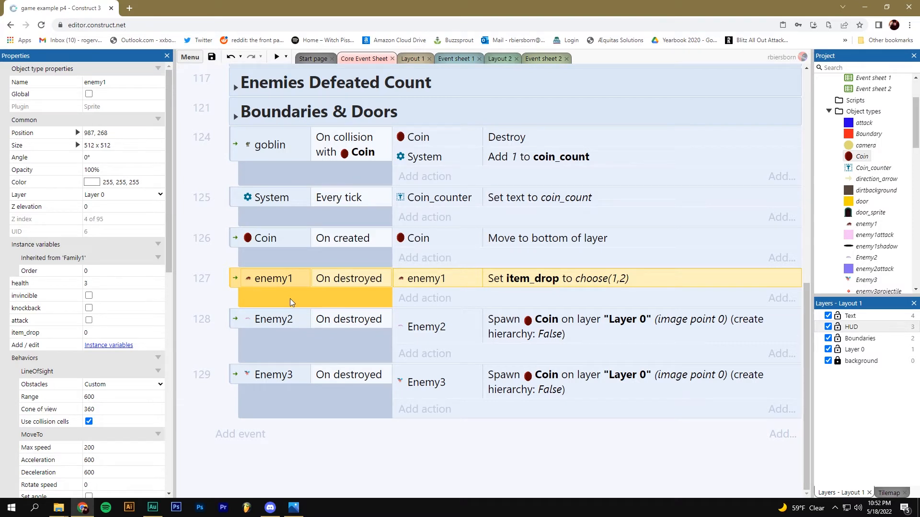
mouse_move(274, 295)
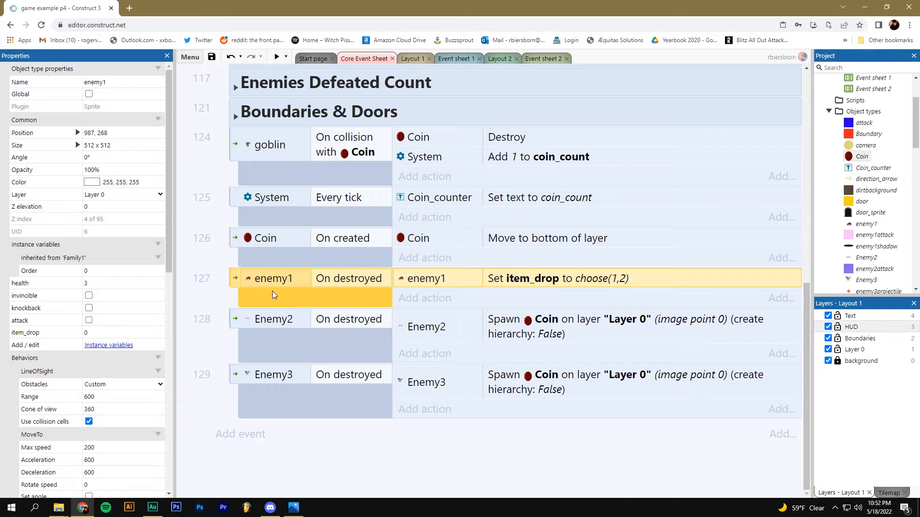
mouse_move(283, 296)
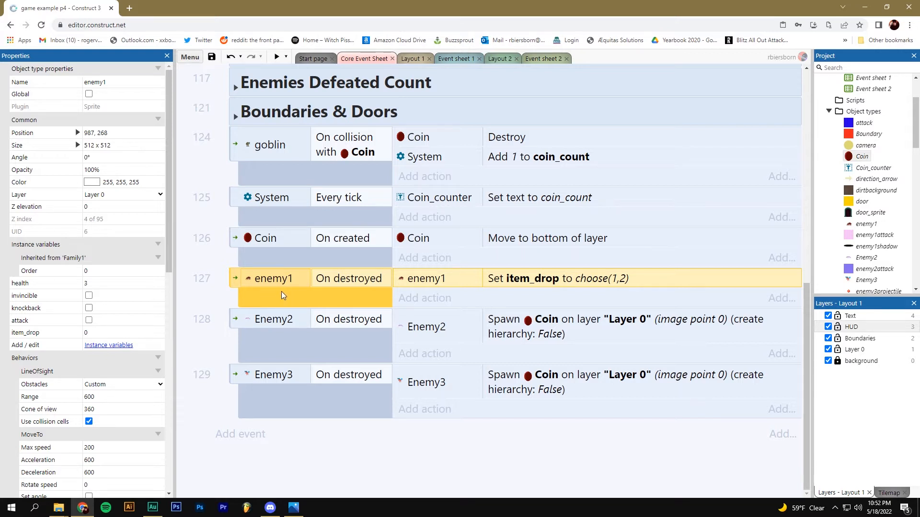
Add a sub-event to event 127 comparing enemy1's item_drop equal to 1
right_click(283, 296)
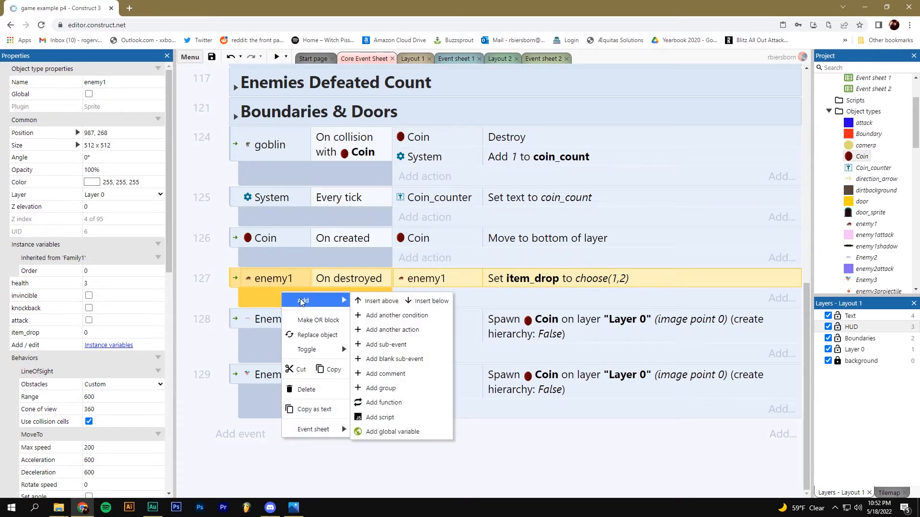
mouse_move(389, 345)
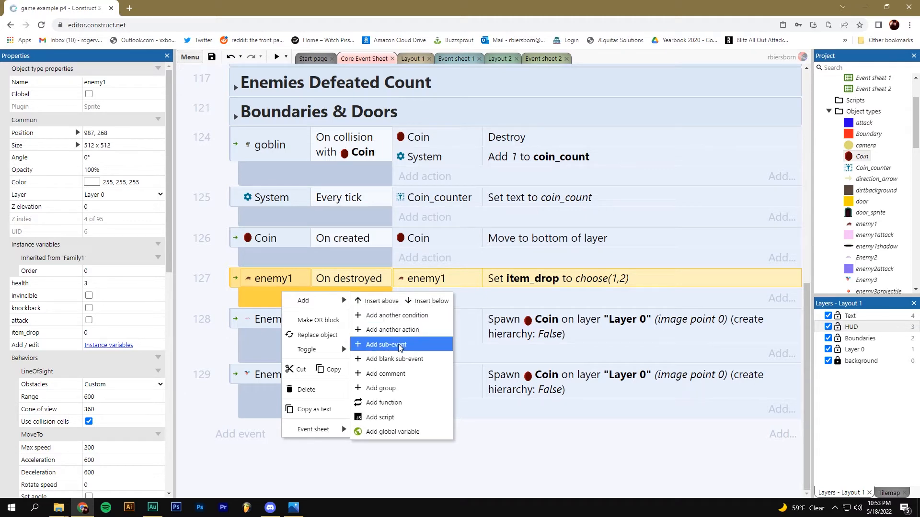
left_click(398, 344)
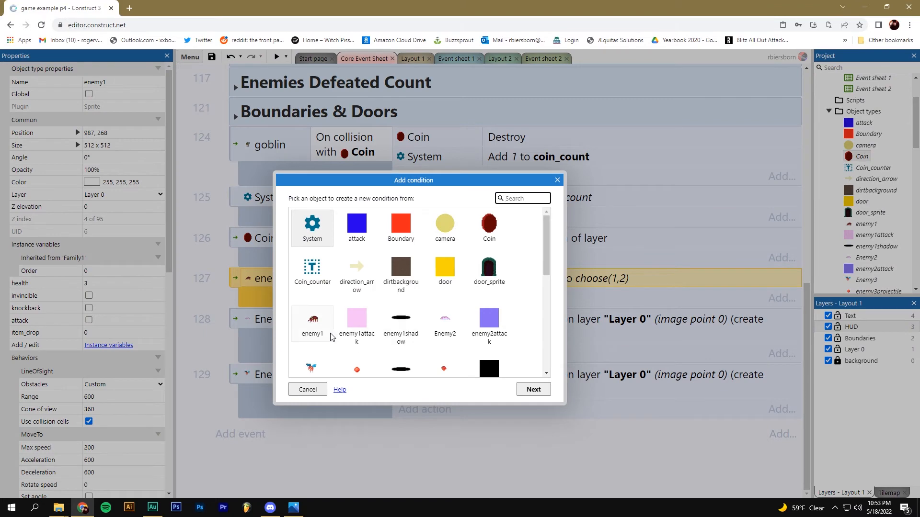
left_click(312, 323)
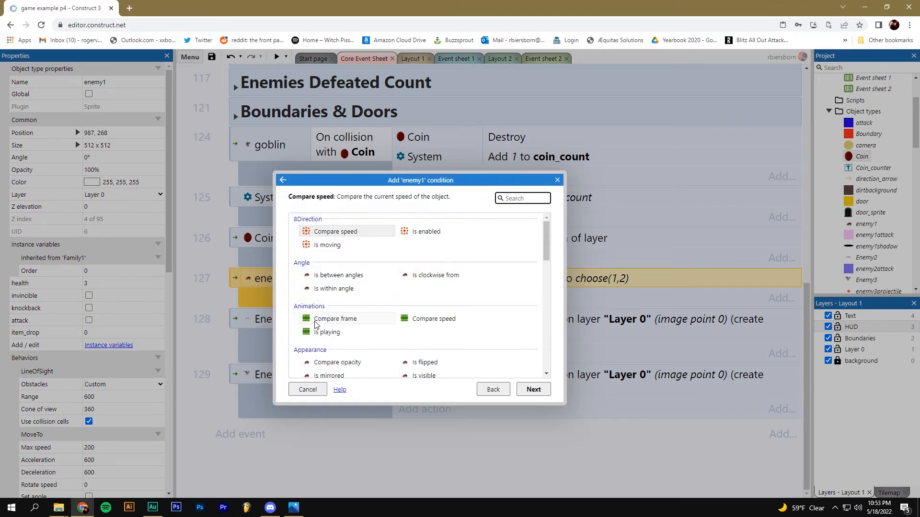
scroll("down", 3)
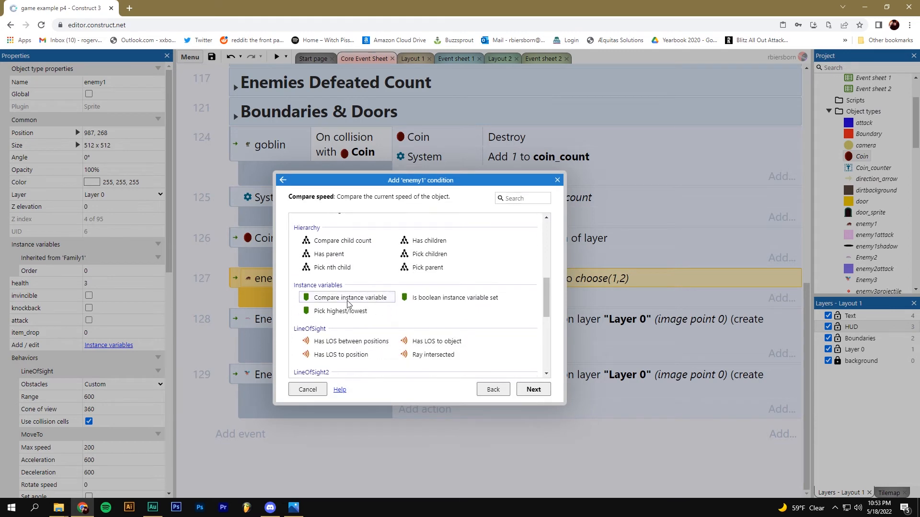
left_click(349, 297)
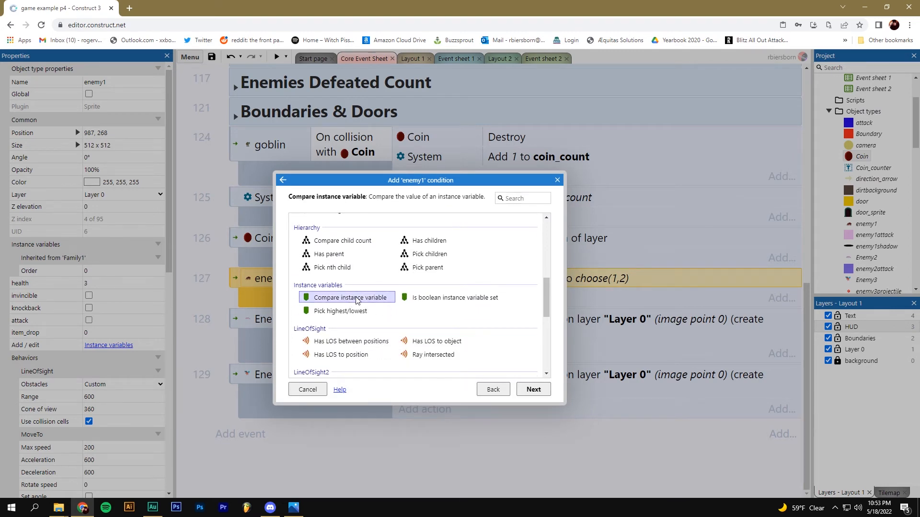
left_click(345, 297)
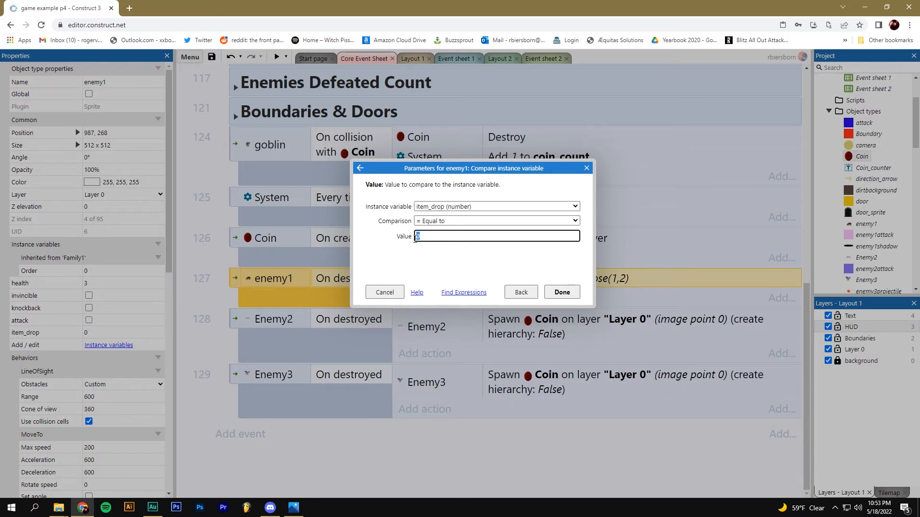
left_click(561, 292)
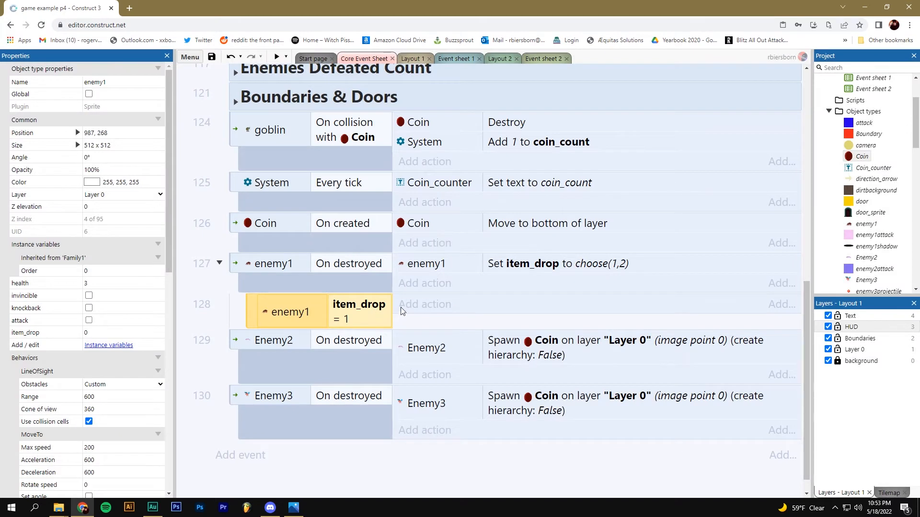
mouse_move(339, 295)
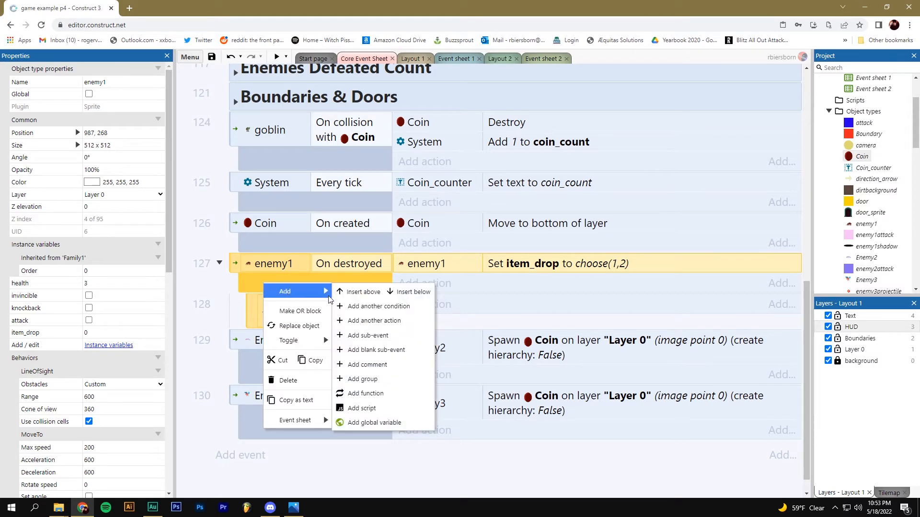
Add a second enemy1 sub-event comparing item_drop equal to 2
left_click(379, 306)
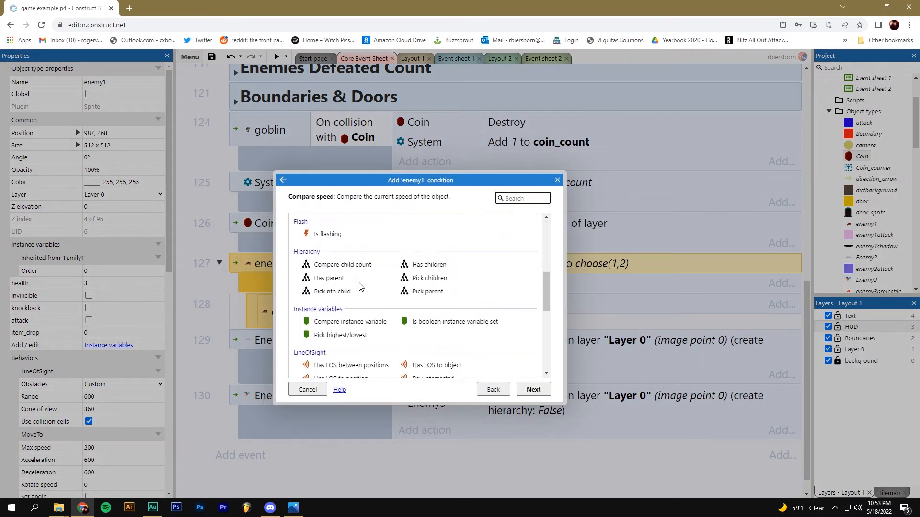
left_click(351, 321)
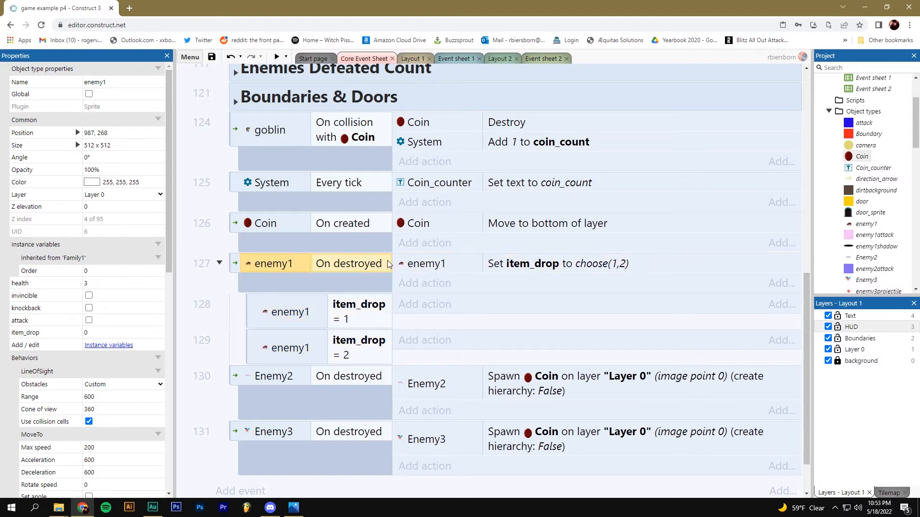
left_click(557, 264)
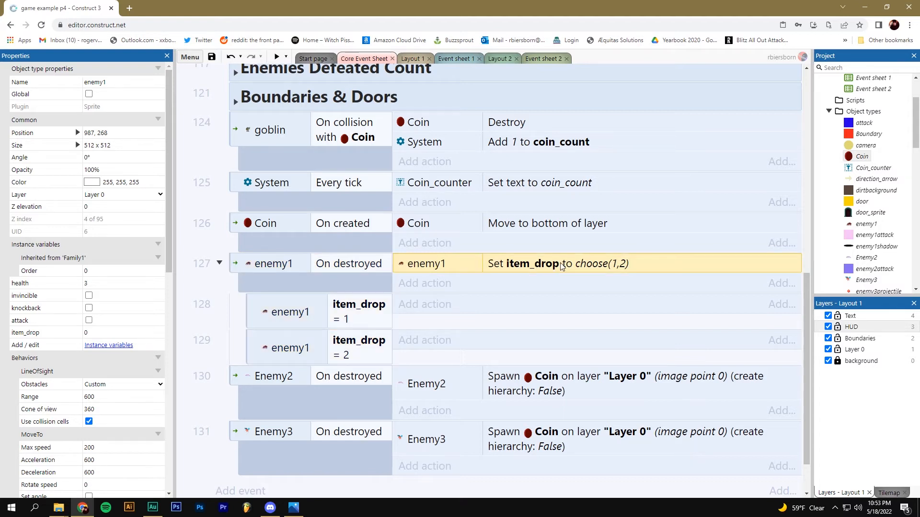
mouse_move(289, 299)
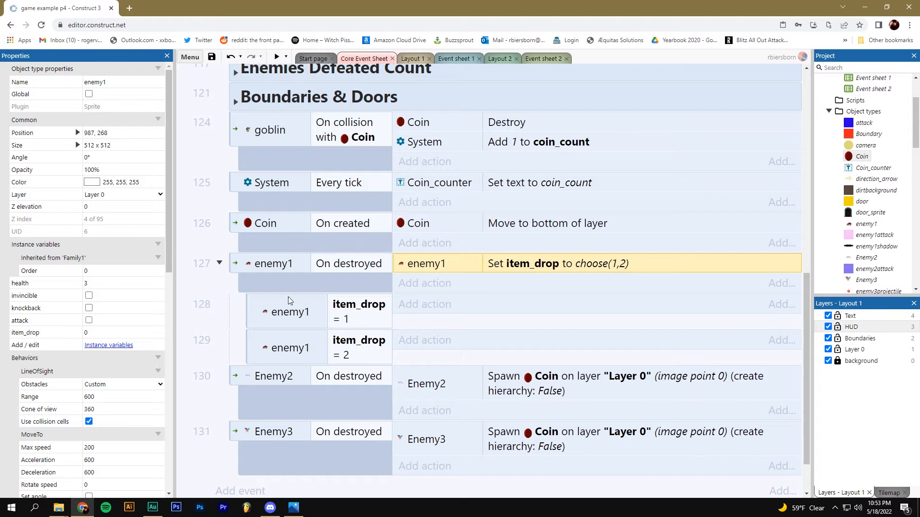
left_click(290, 312)
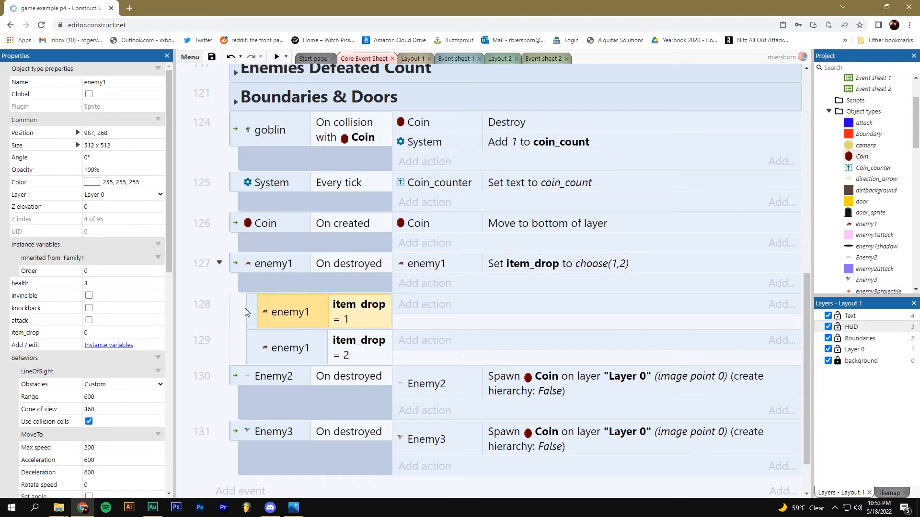
mouse_move(271, 398)
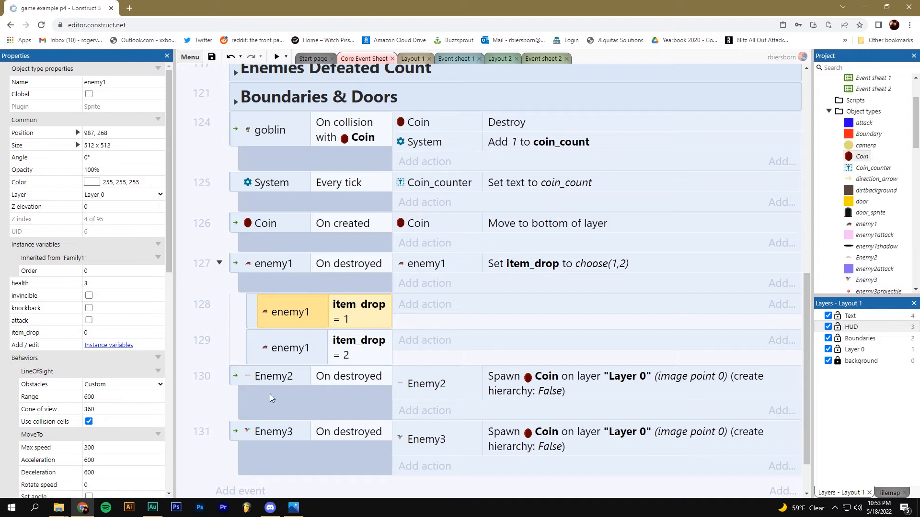
mouse_move(266, 272)
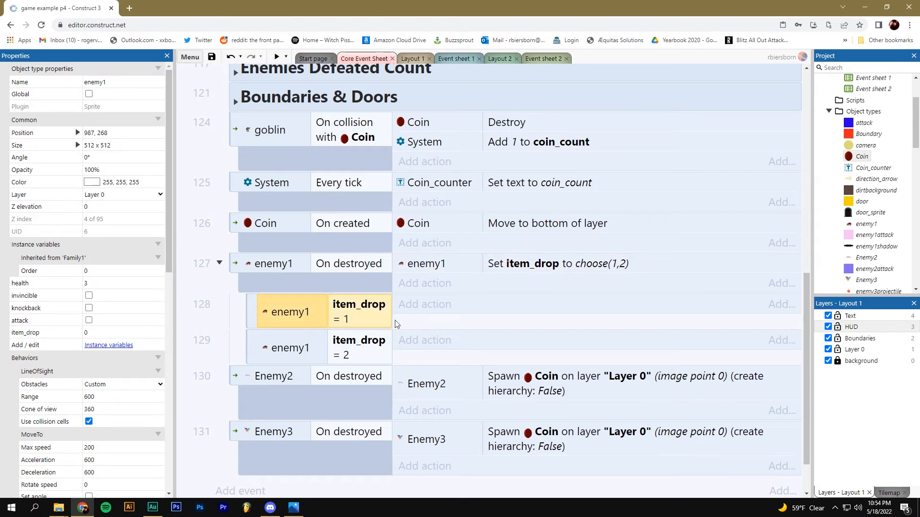
mouse_move(424, 340)
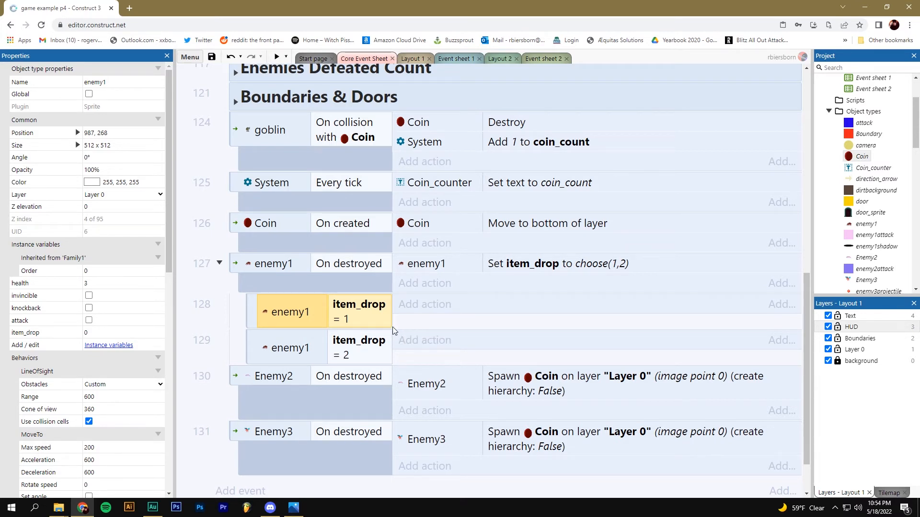
mouse_move(403, 325)
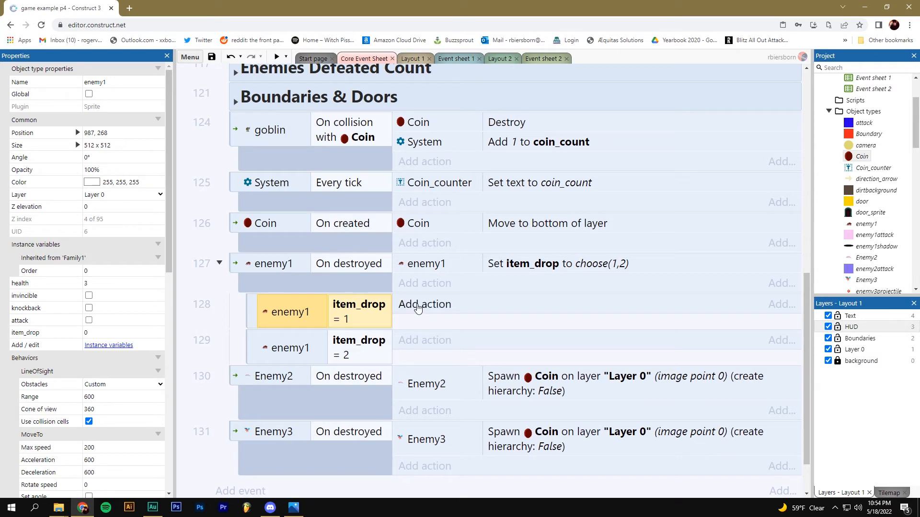
left_click(425, 305)
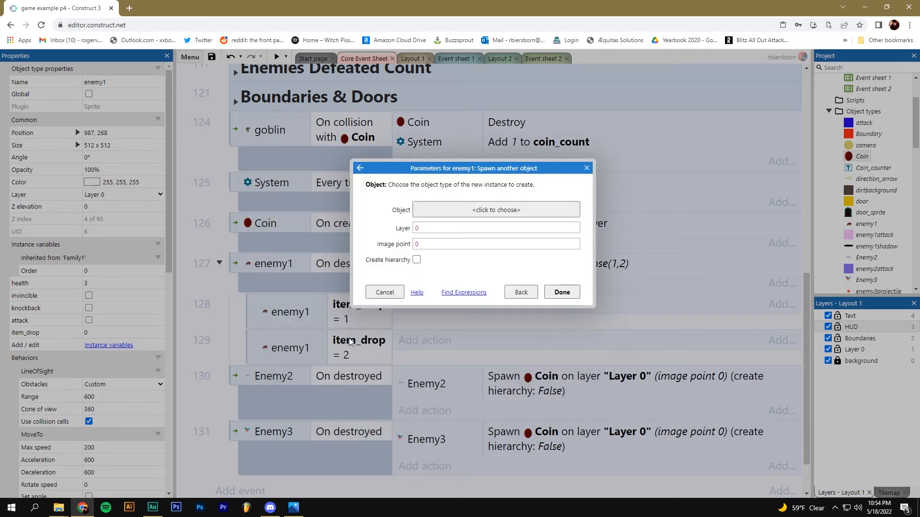
Pick Coin as the spawned object on layer 'Layer 0' and confirm the action
left_click(495, 209)
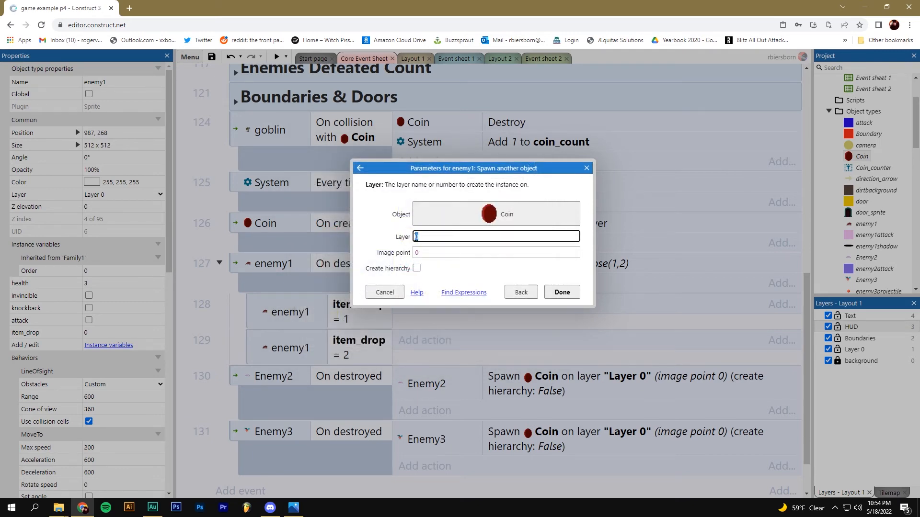
left_click(496, 237)
type("\"")
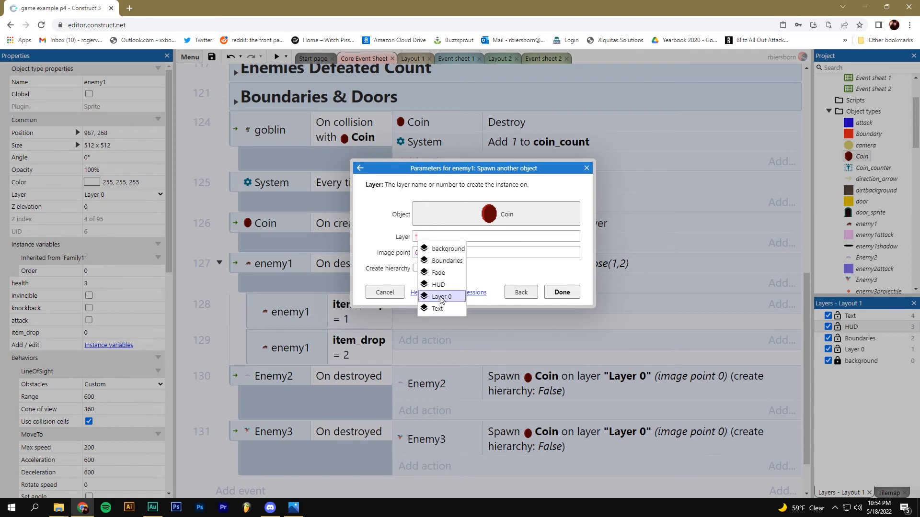
left_click(443, 296)
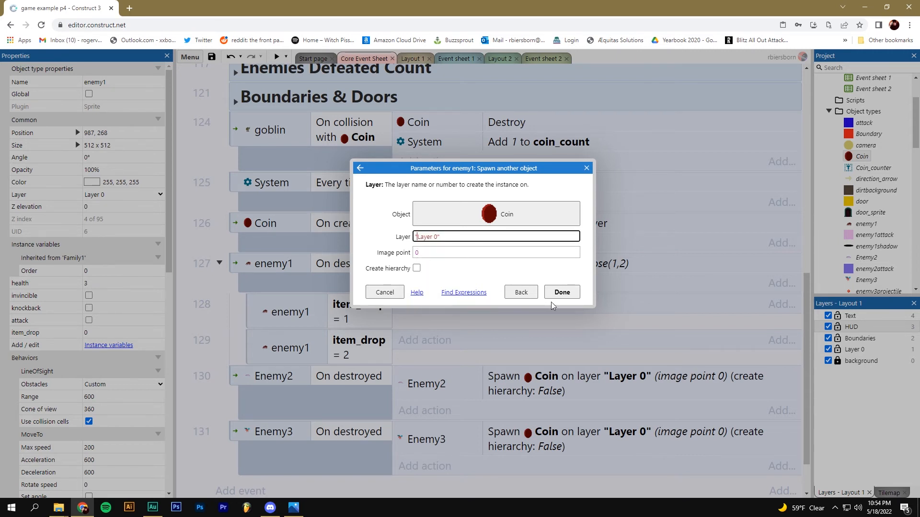
left_click(561, 292)
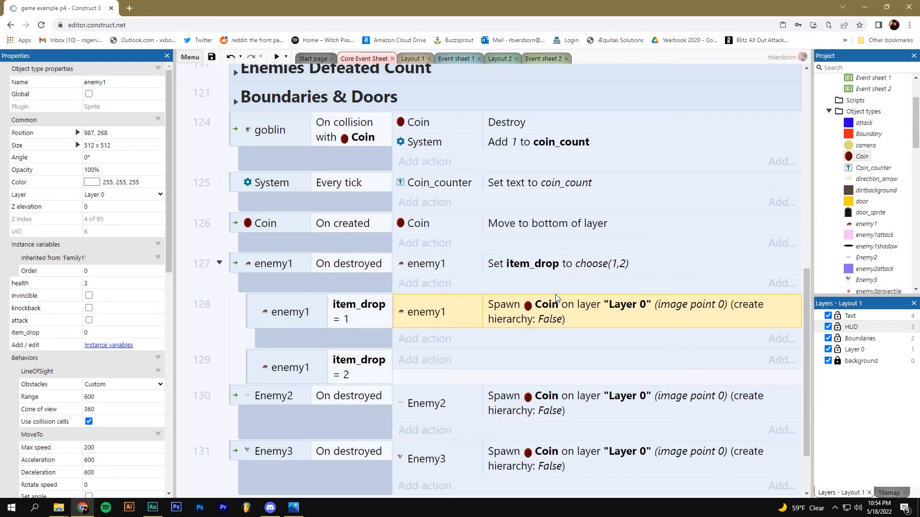
mouse_move(386, 371)
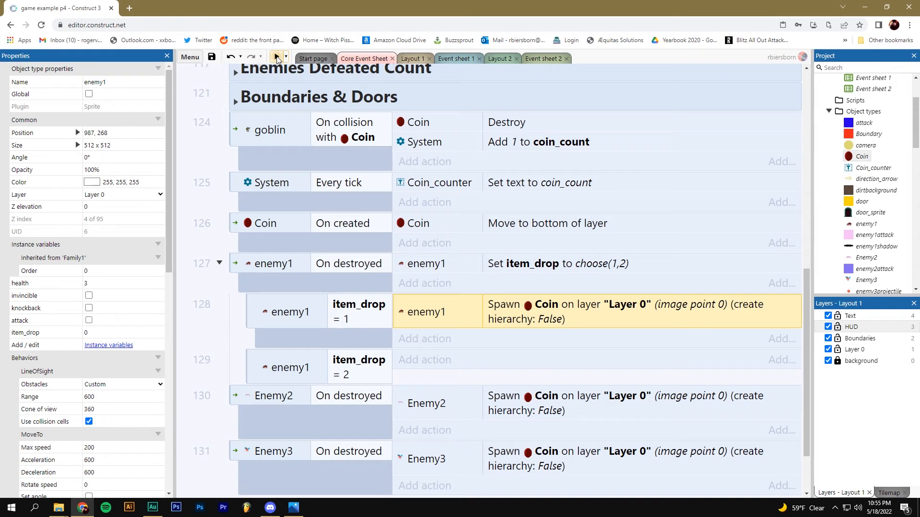
left_click(276, 57)
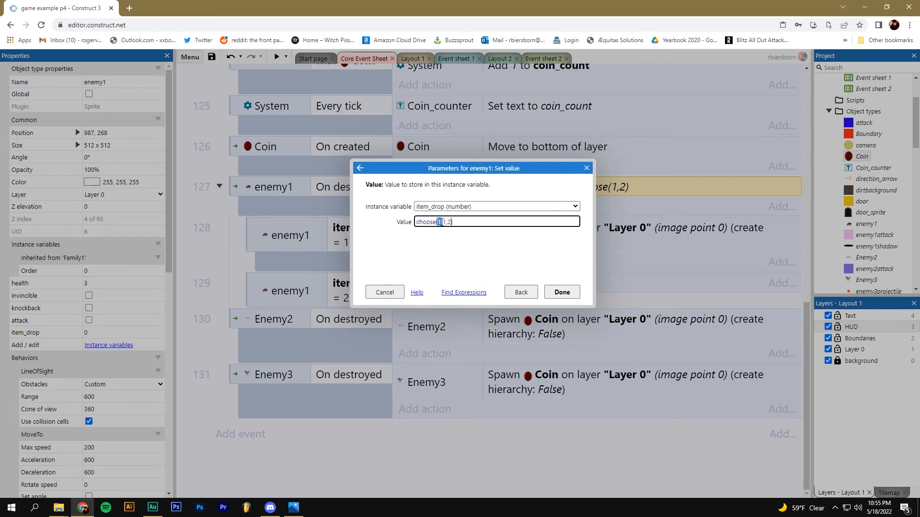
Change the item_drop value to choose(1,1,1,2), then return to Layout 1
type("1,1,")
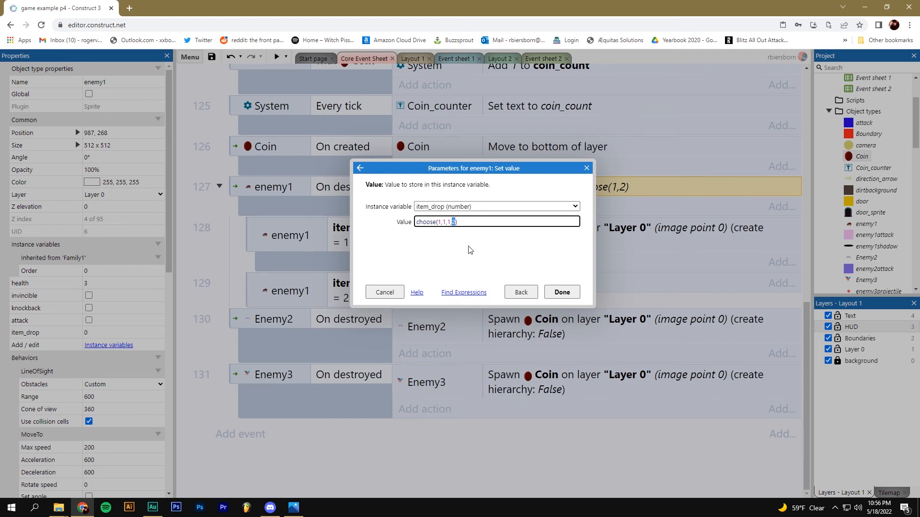
left_click(561, 291)
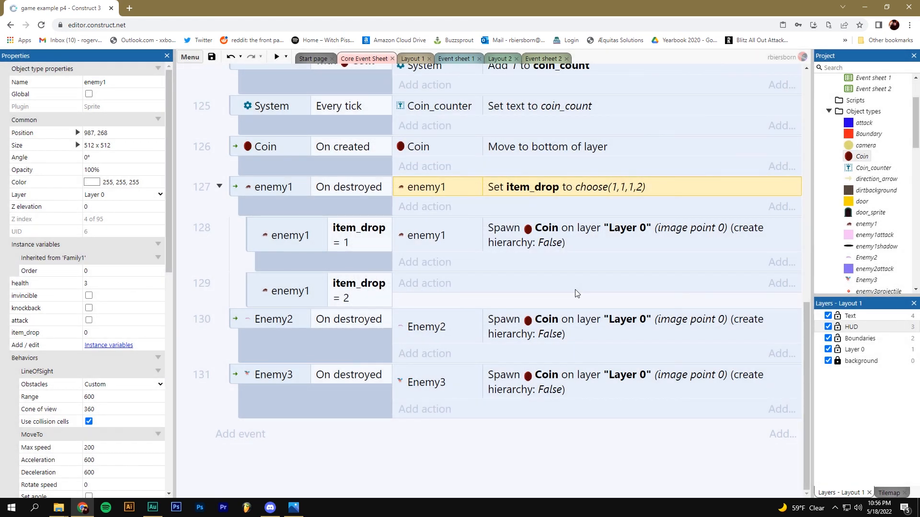
mouse_move(549, 262)
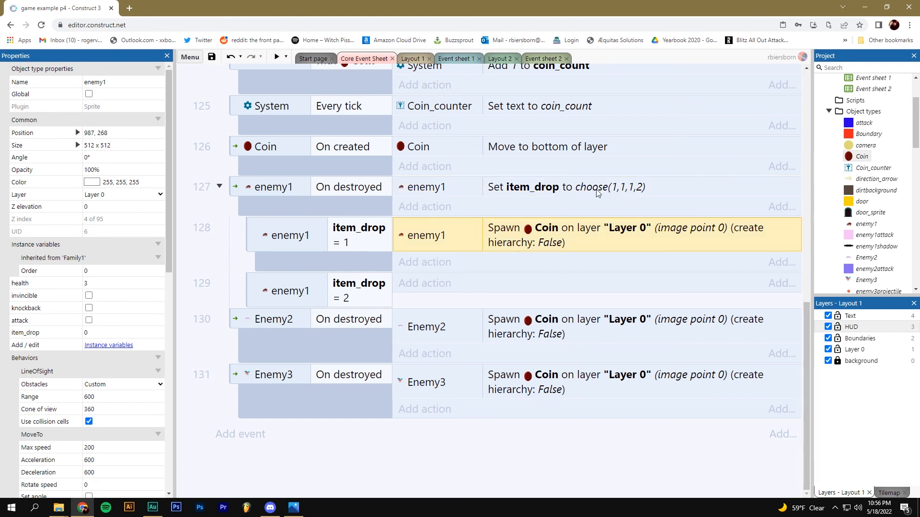
mouse_move(304, 359)
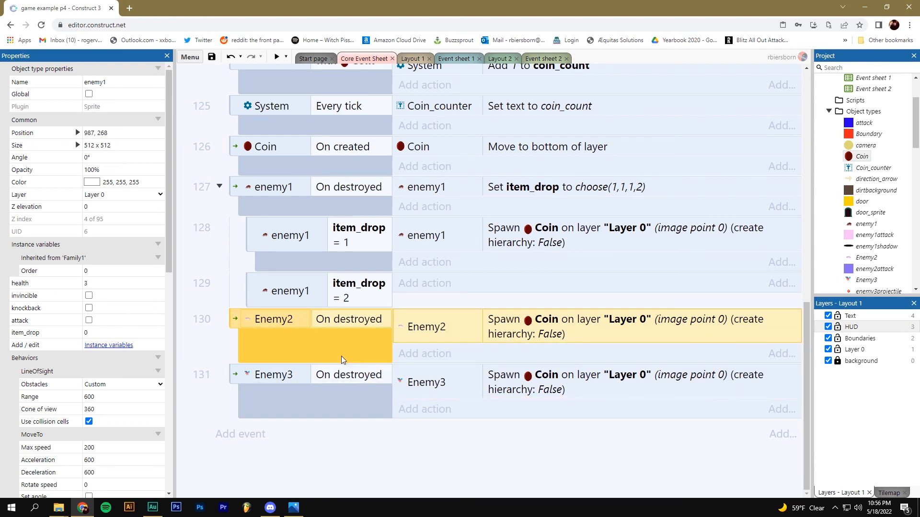
mouse_move(405, 230)
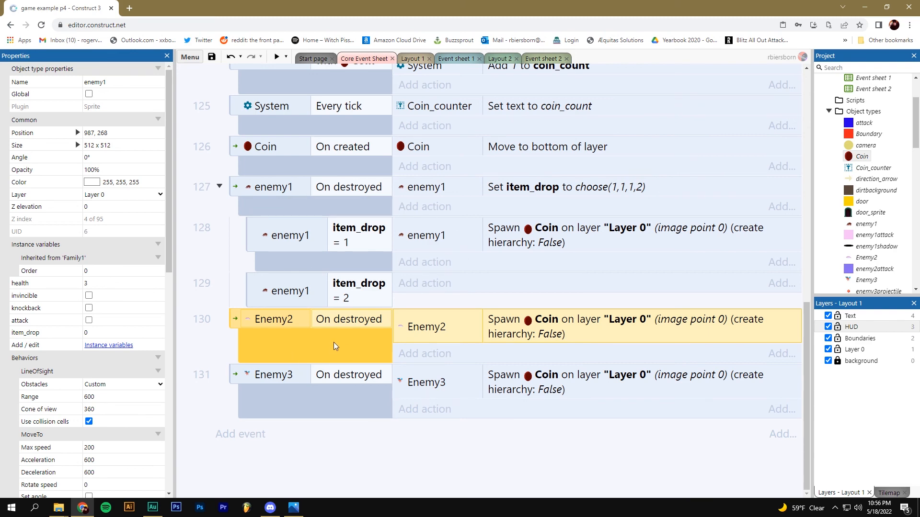
left_click(412, 58)
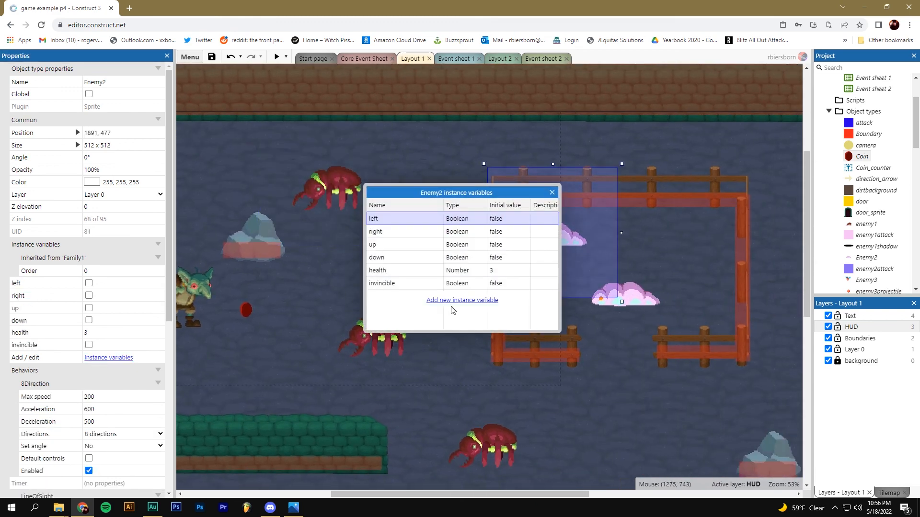
Add a new Enemy2 instance variable and name it item_drop
left_click(462, 300)
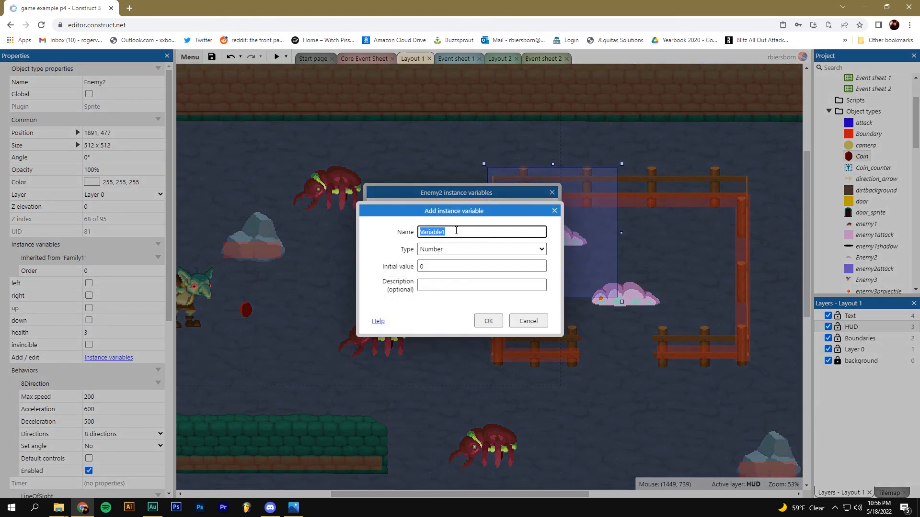
type("item_drop")
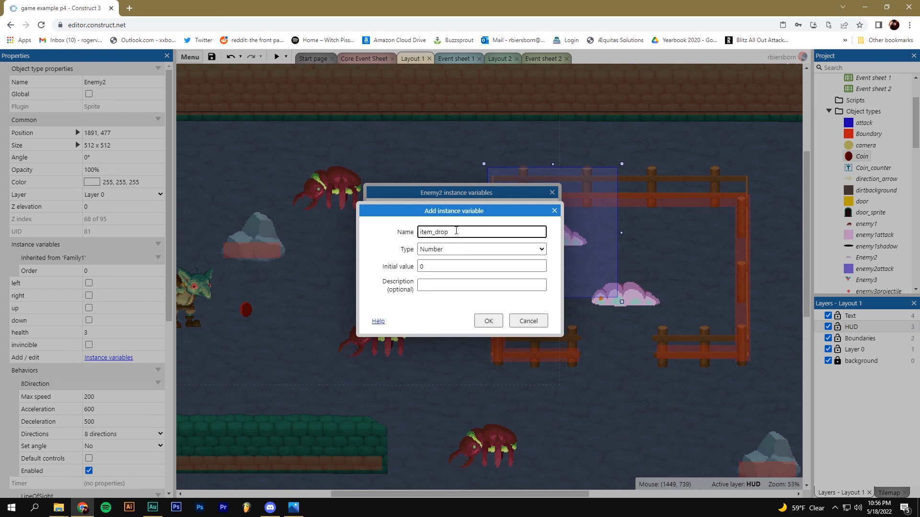